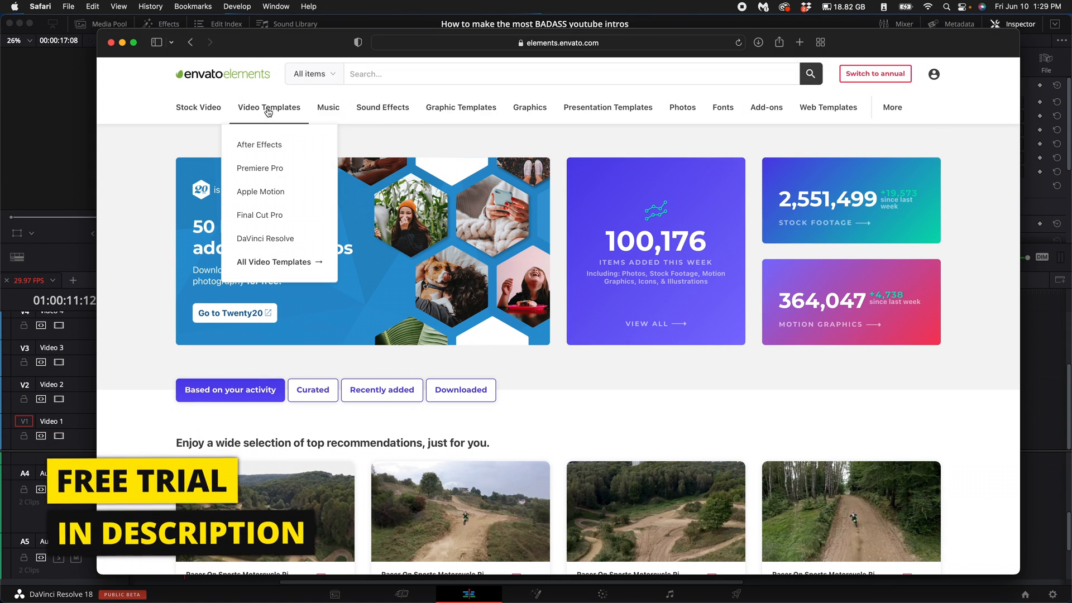
pyautogui.moveTo(265, 239)
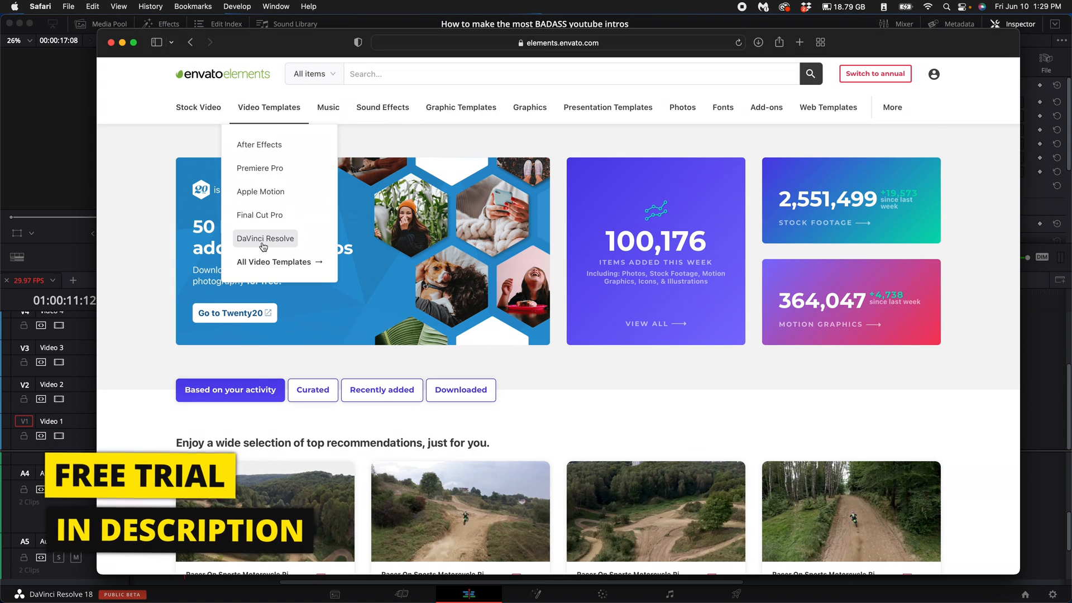
# Filter Envato Elements video templates to those compatible with DaVinci Resolve and browse the list
pyautogui.click(265, 238)
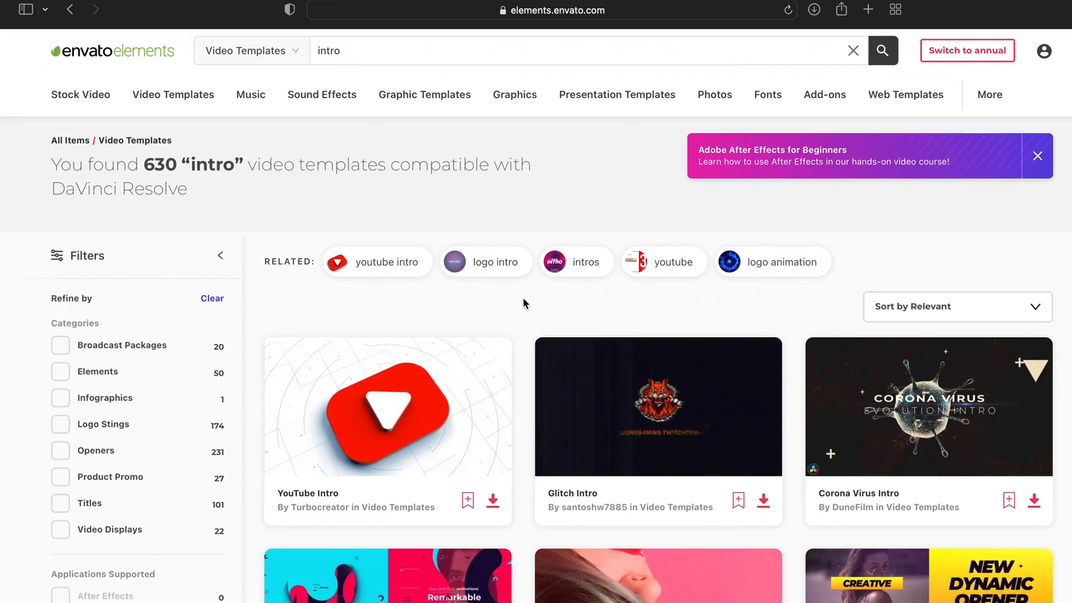
pyautogui.scroll(-3)
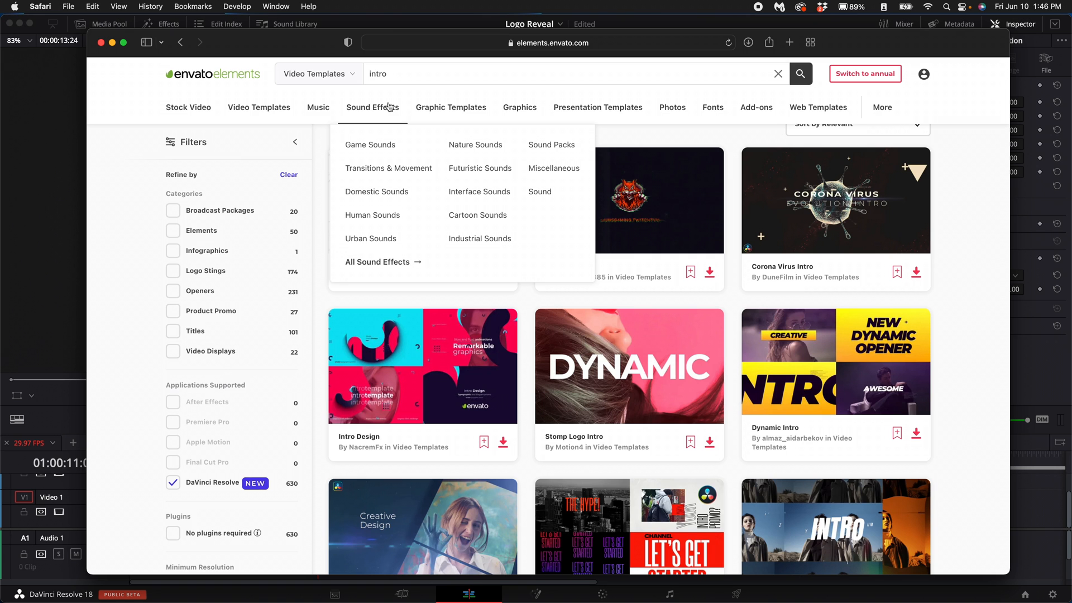
pyautogui.click(777, 74)
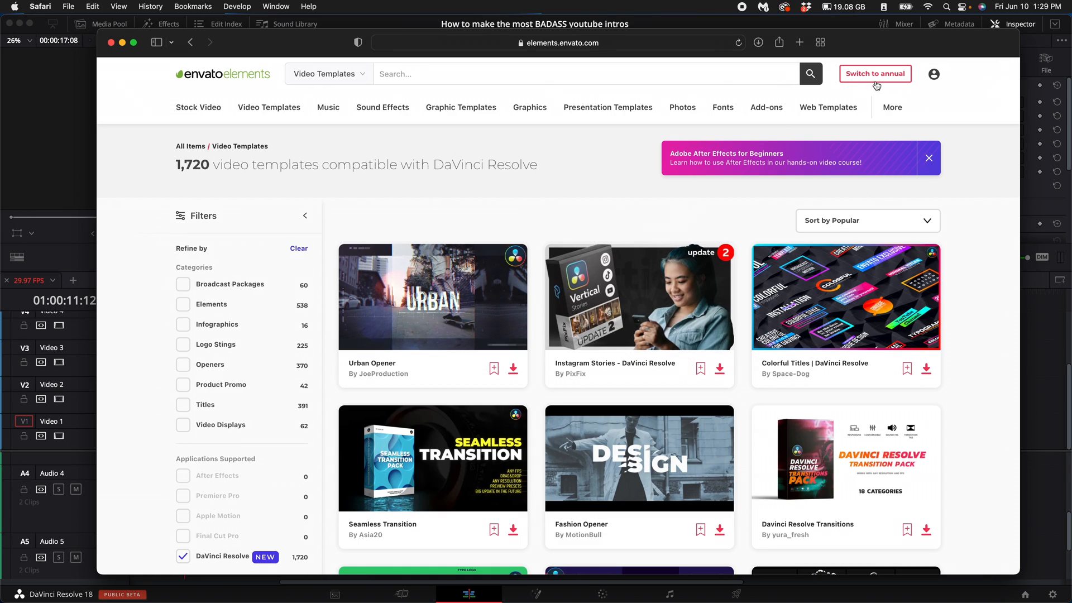
pyautogui.moveTo(336, 242)
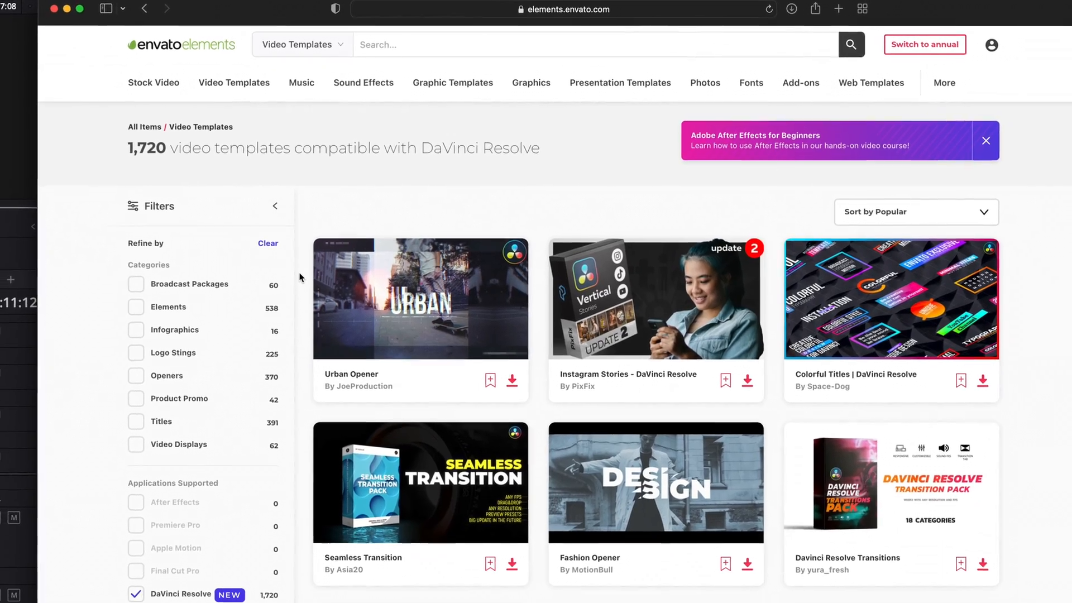
pyautogui.scroll(-3)
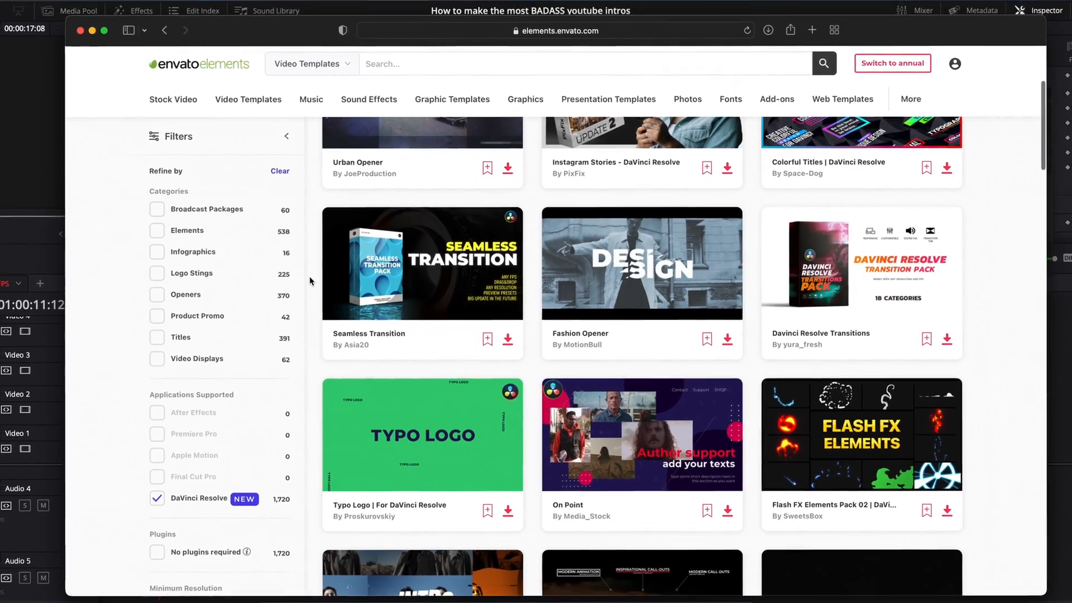
pyautogui.scroll(3)
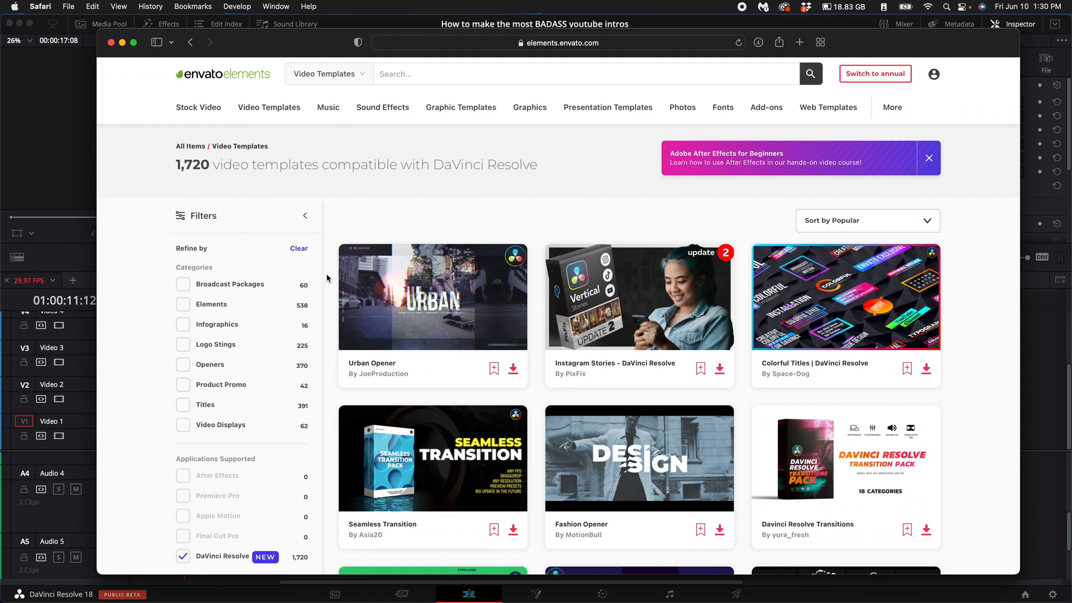
# Download the Urban Opener template via its card's download arrow
pyautogui.click(269, 107)
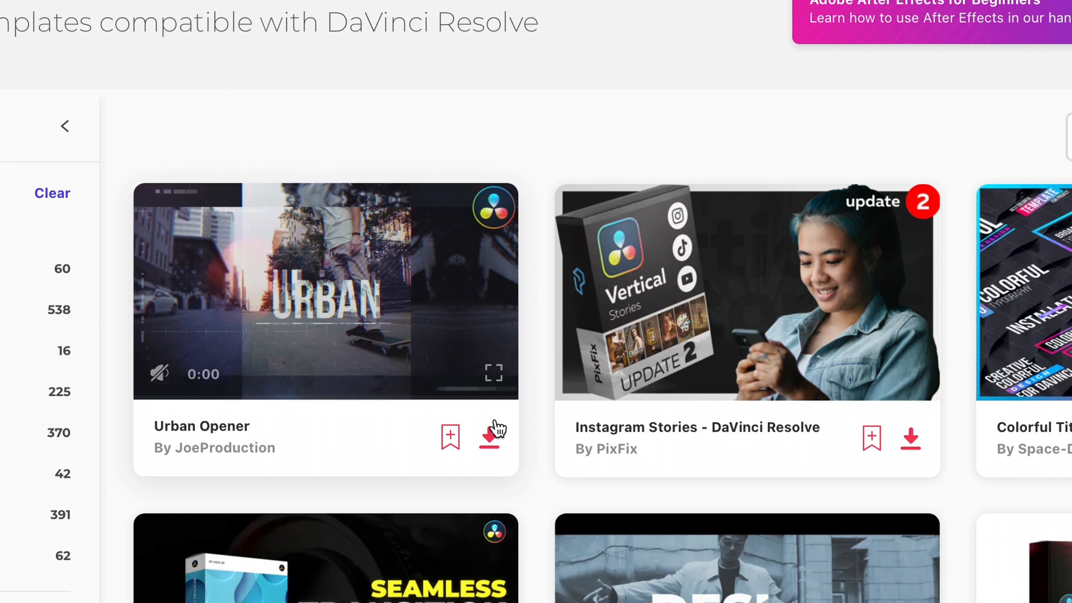
pyautogui.click(491, 438)
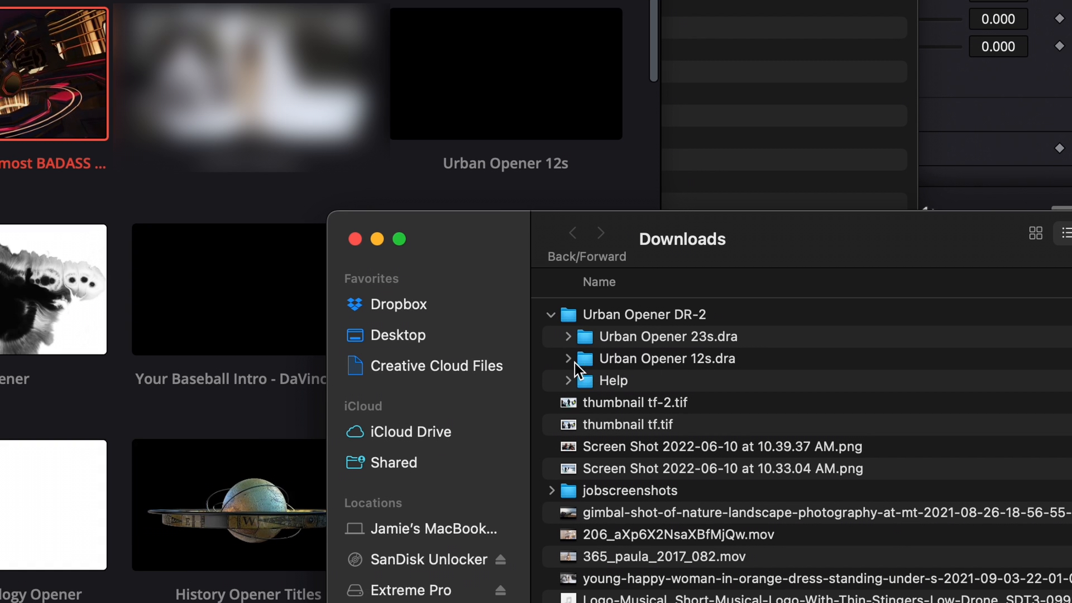
pyautogui.moveTo(657, 372)
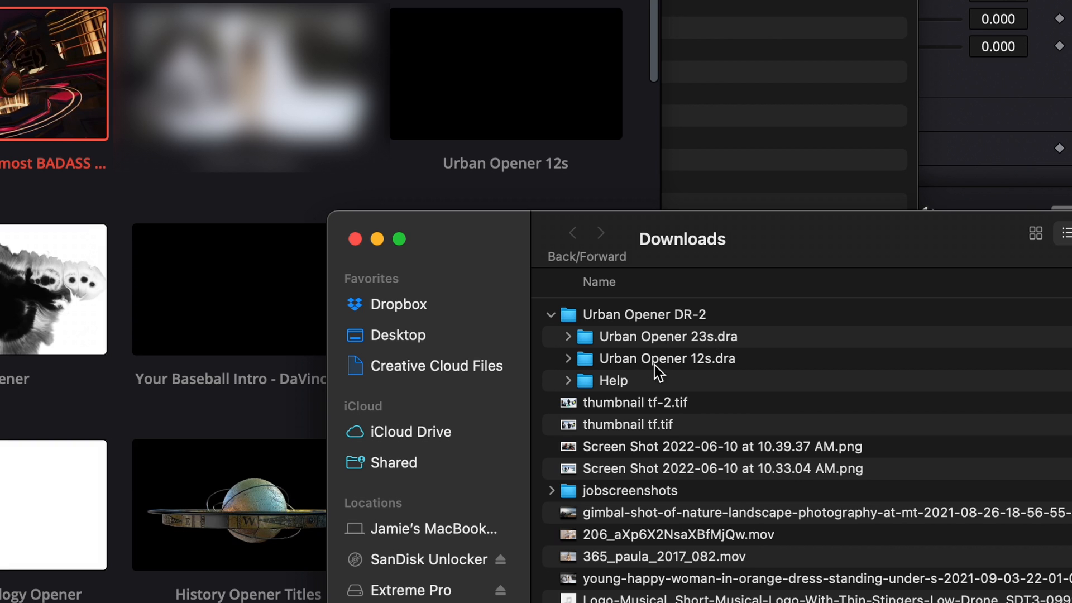
# Select the Urban Opener 12s.dra folder inside the downloaded Urban Opener DR-2 package
pyautogui.click(567, 359)
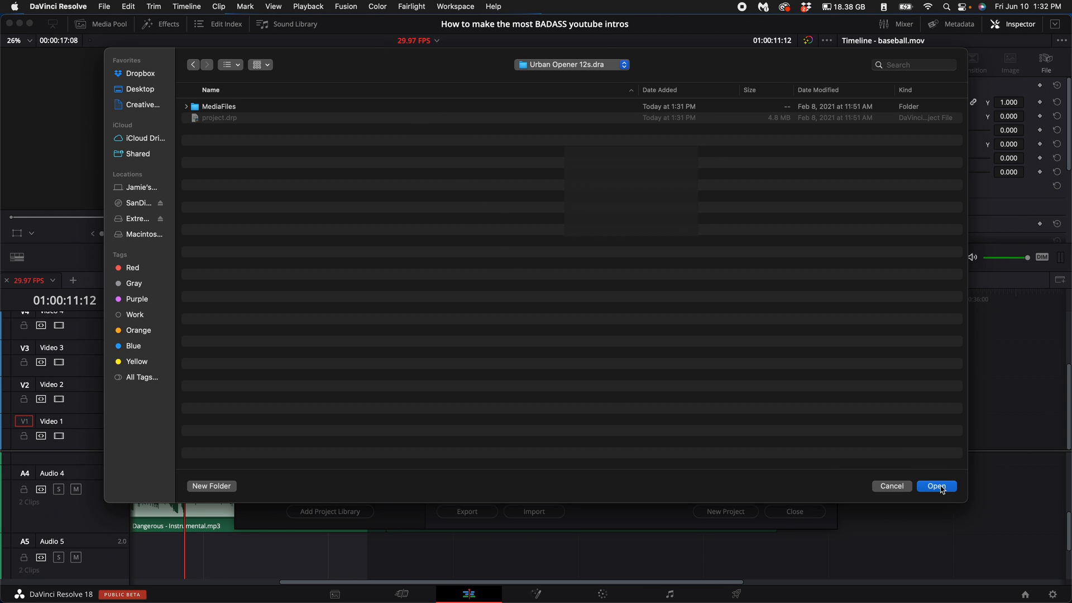
# Import the Urban Opener 12s project as 'Copy of Urban Opener 12s' and open it from the Project Manager
pyautogui.click(935, 485)
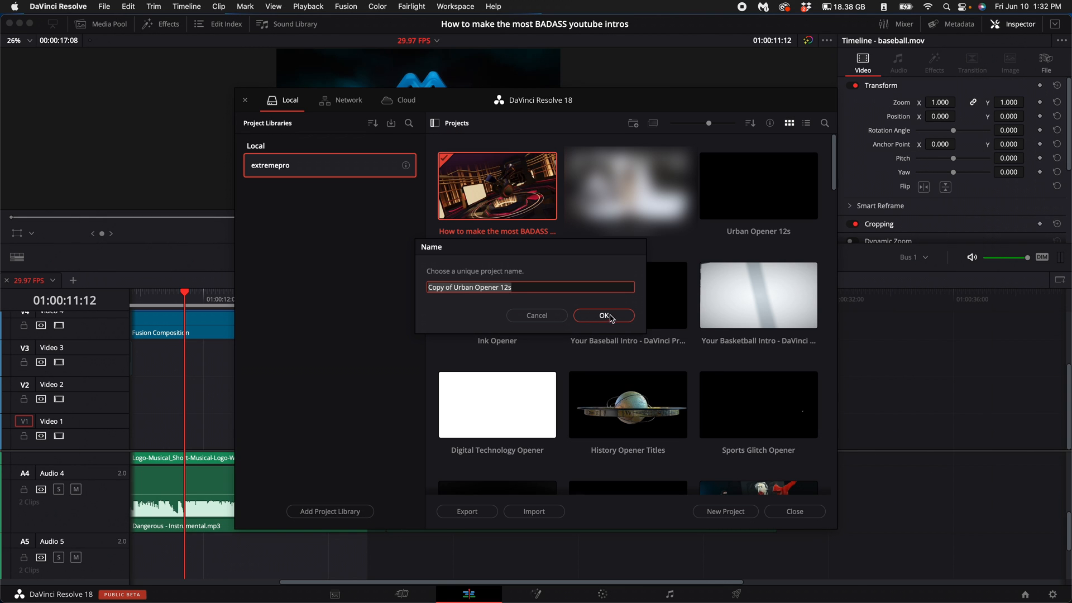
pyautogui.click(603, 315)
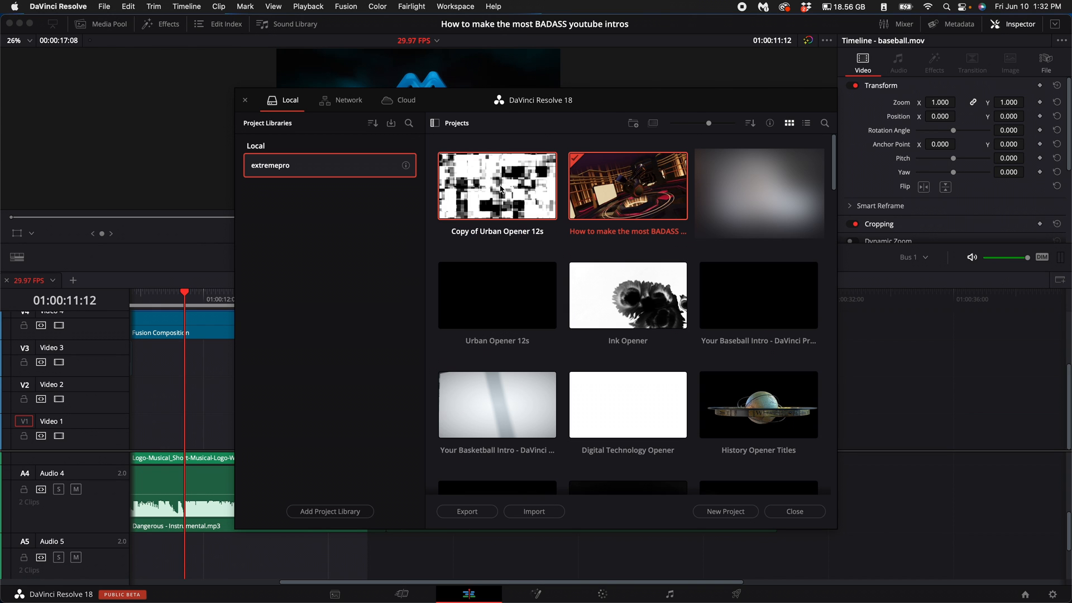
pyautogui.doubleClick(497, 186)
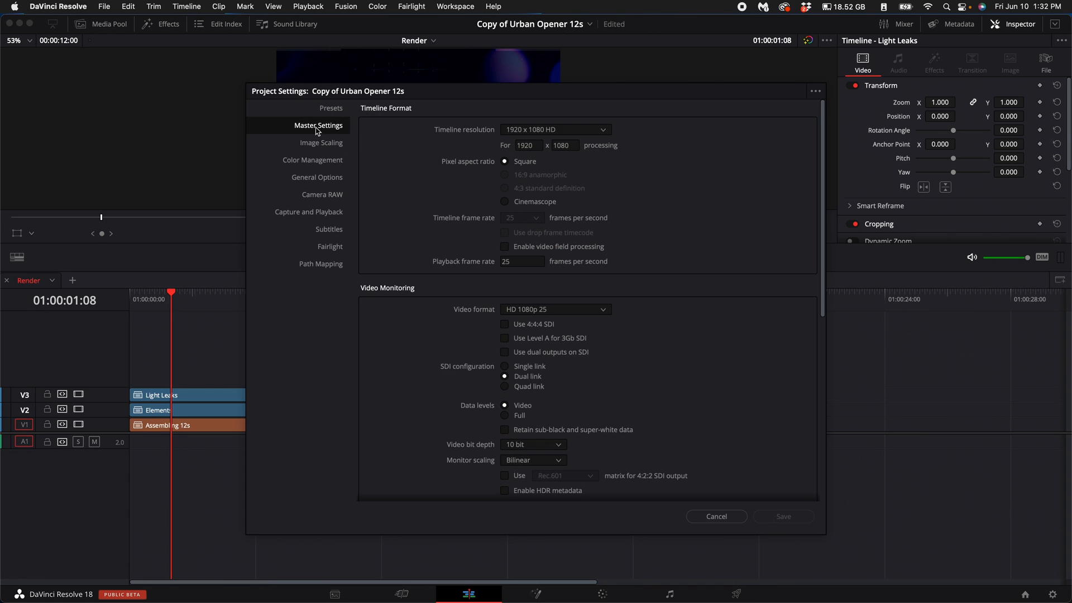
# Set the project's optimized media format to ProRes 422 LT in Master Settings
pyautogui.scroll(-3)
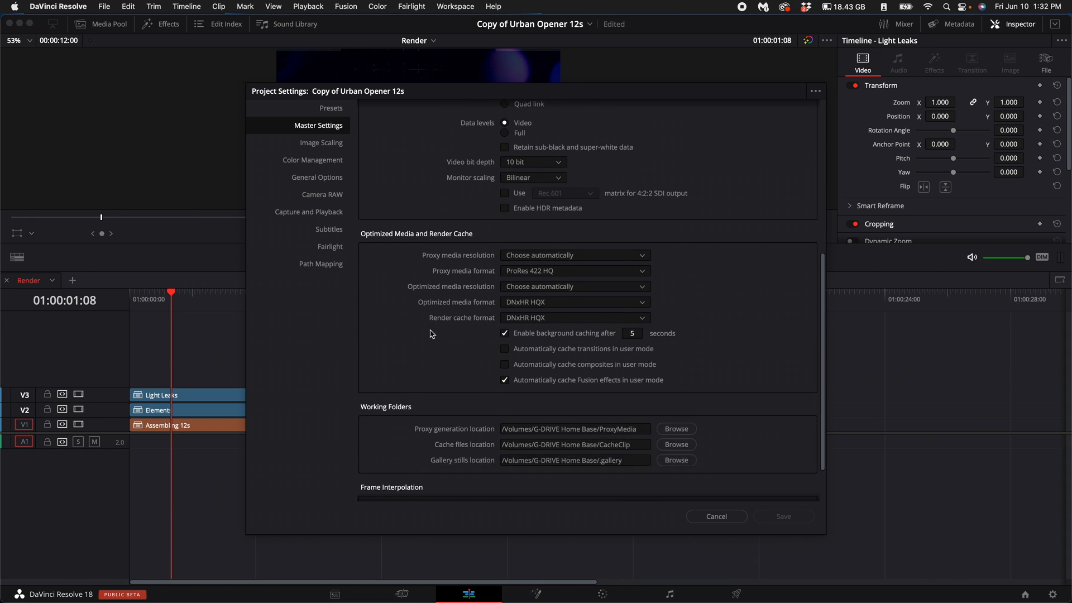
pyautogui.scroll(-3)
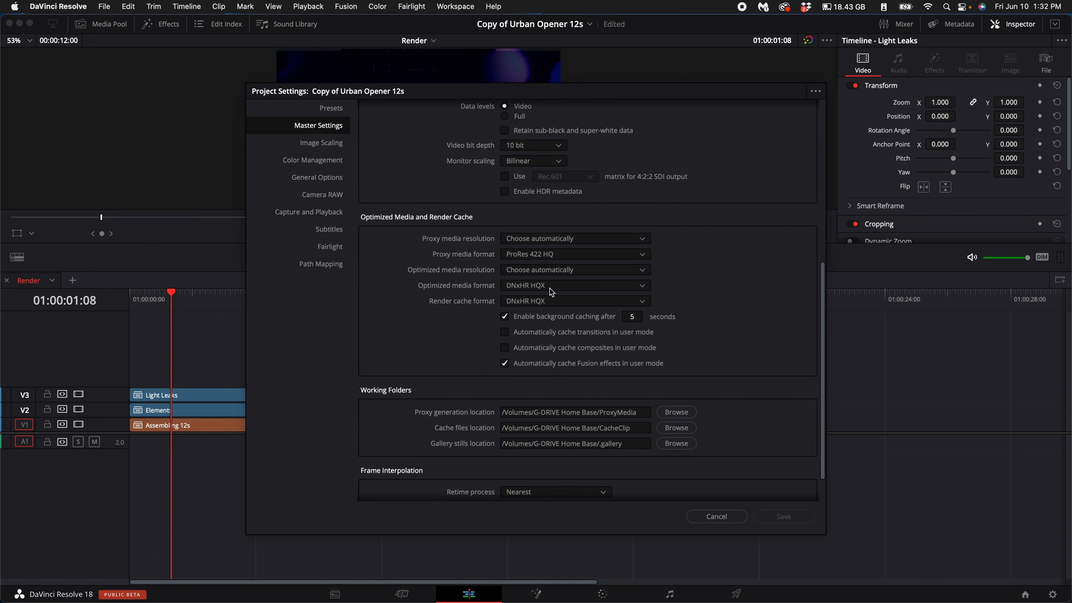
pyautogui.click(573, 284)
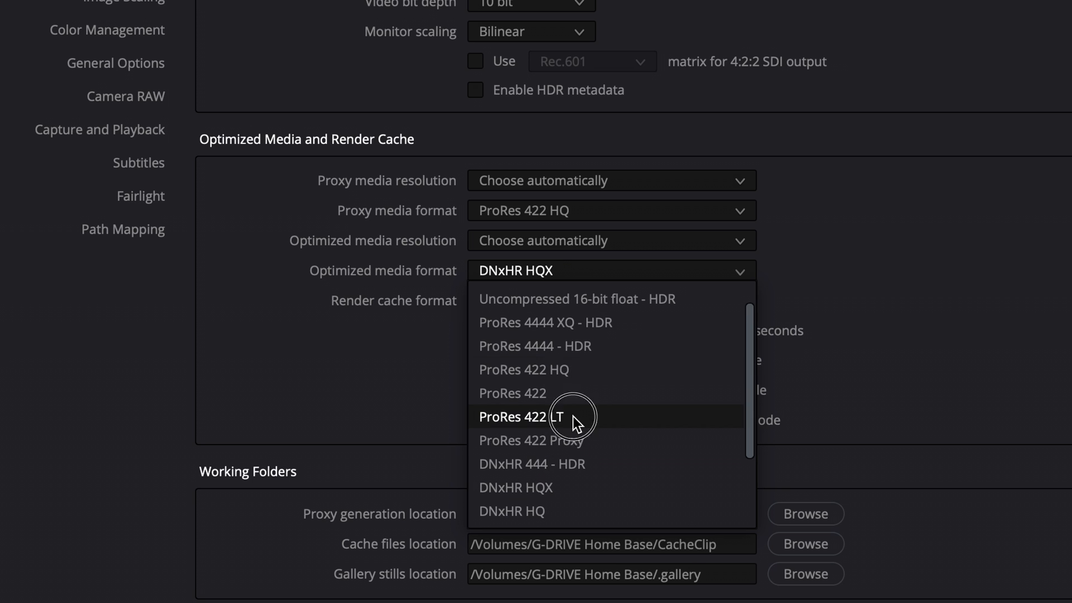
pyautogui.click(523, 417)
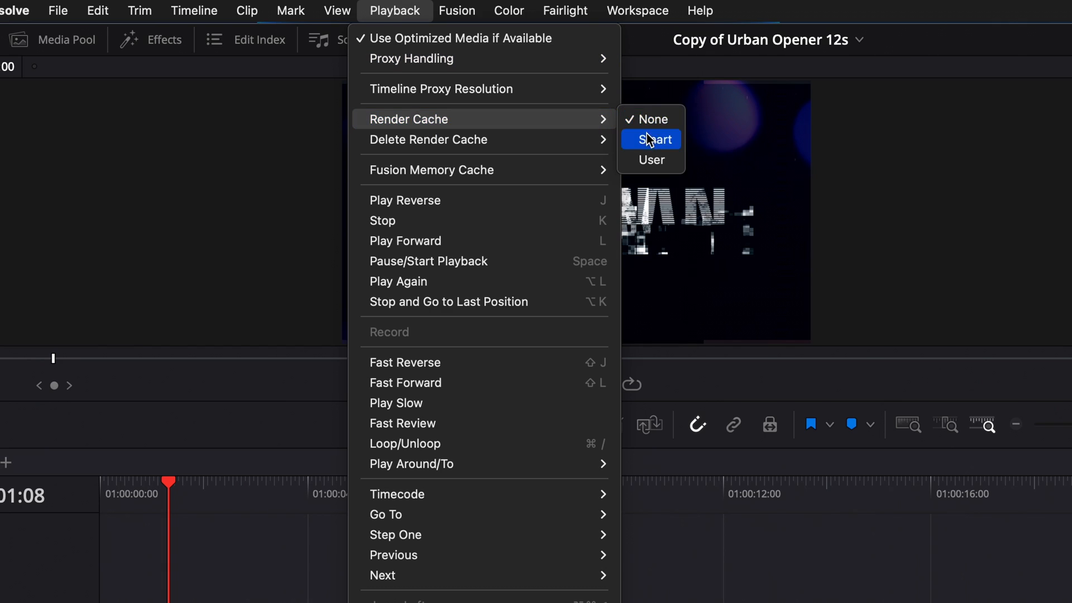
# Set the render cache mode to Smart
pyautogui.click(650, 140)
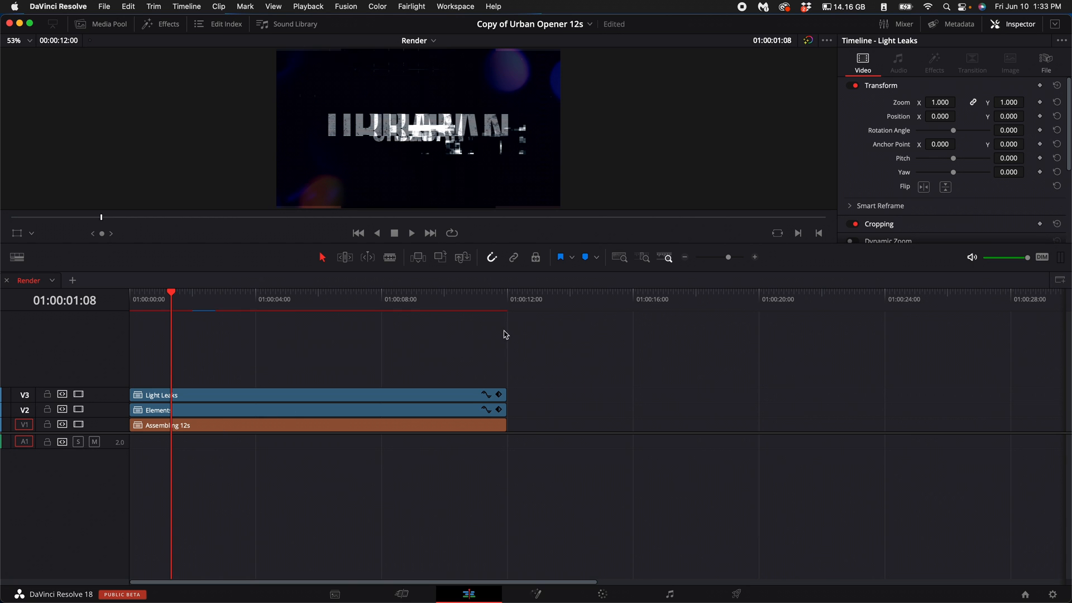
pyautogui.moveTo(134, 43)
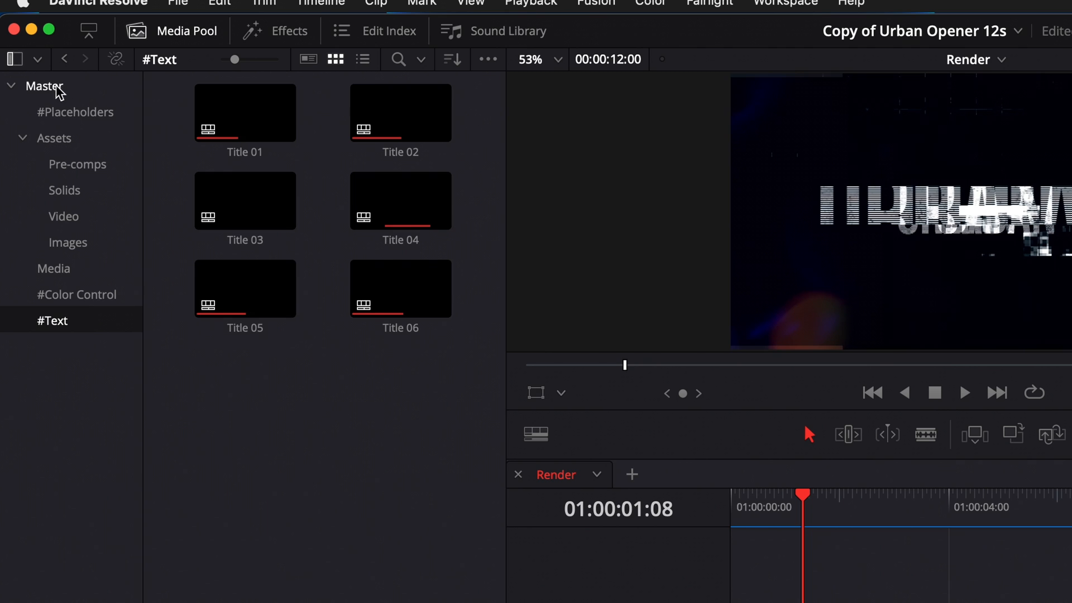
# View the #Placeholders bin, open the PH 01 timeline, then return to the Render timeline
pyautogui.click(47, 86)
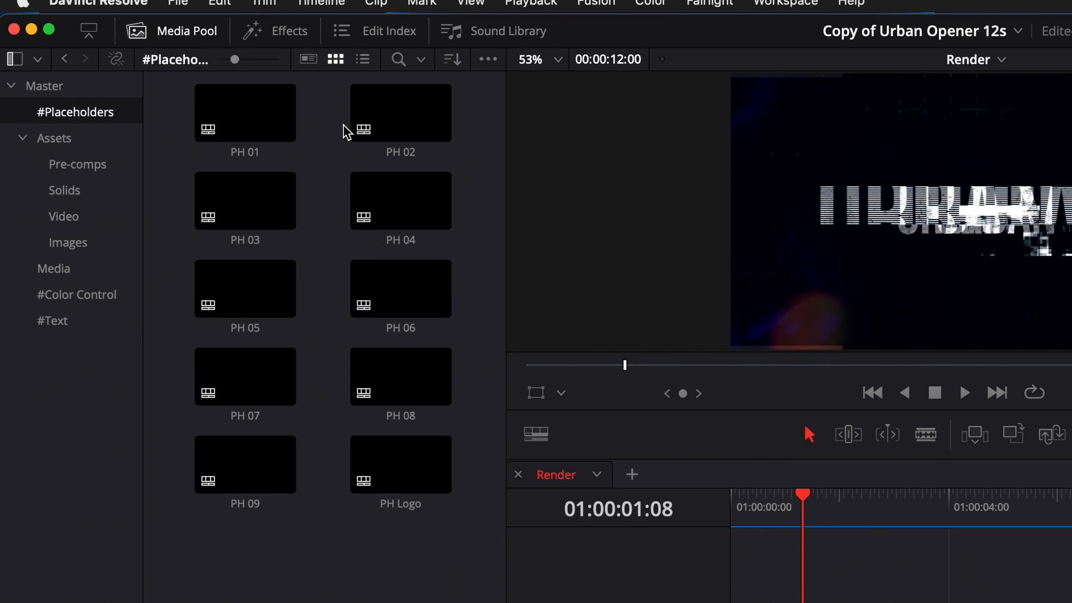
pyautogui.click(245, 111)
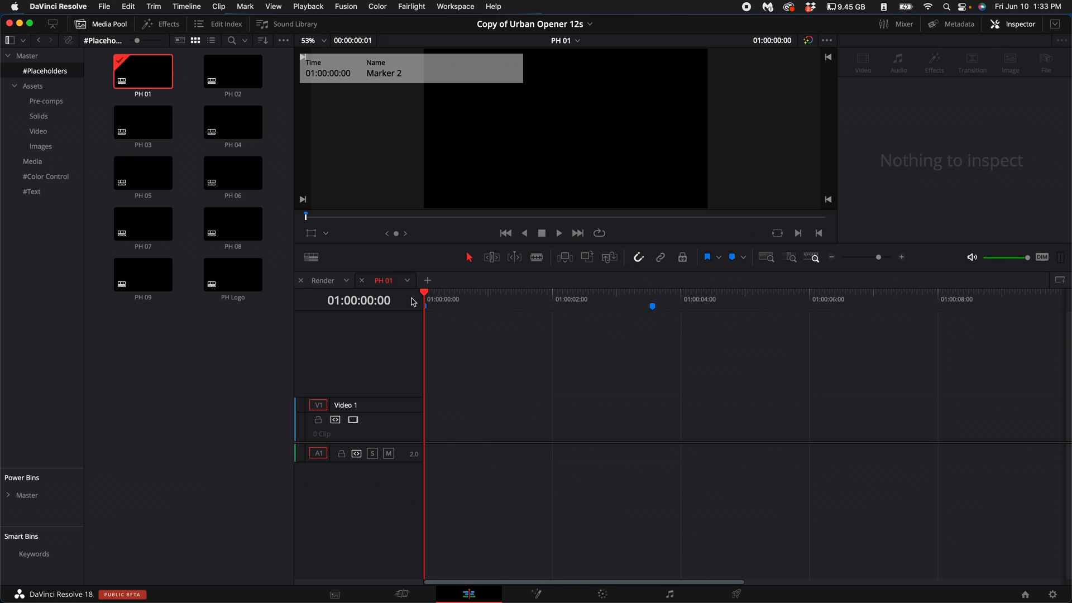
pyautogui.moveTo(602, 316)
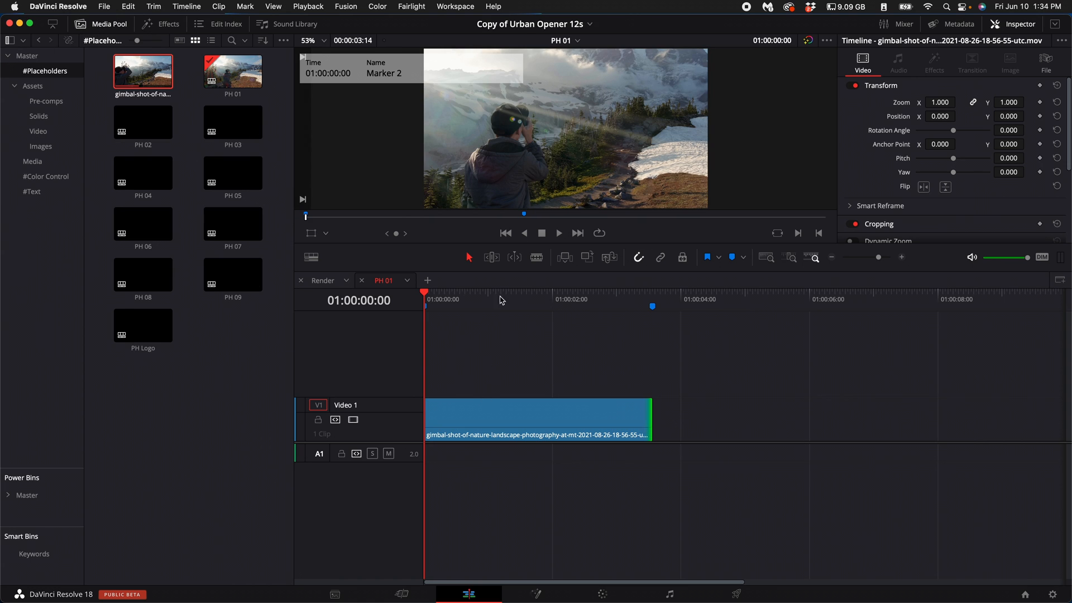
pyautogui.click(322, 281)
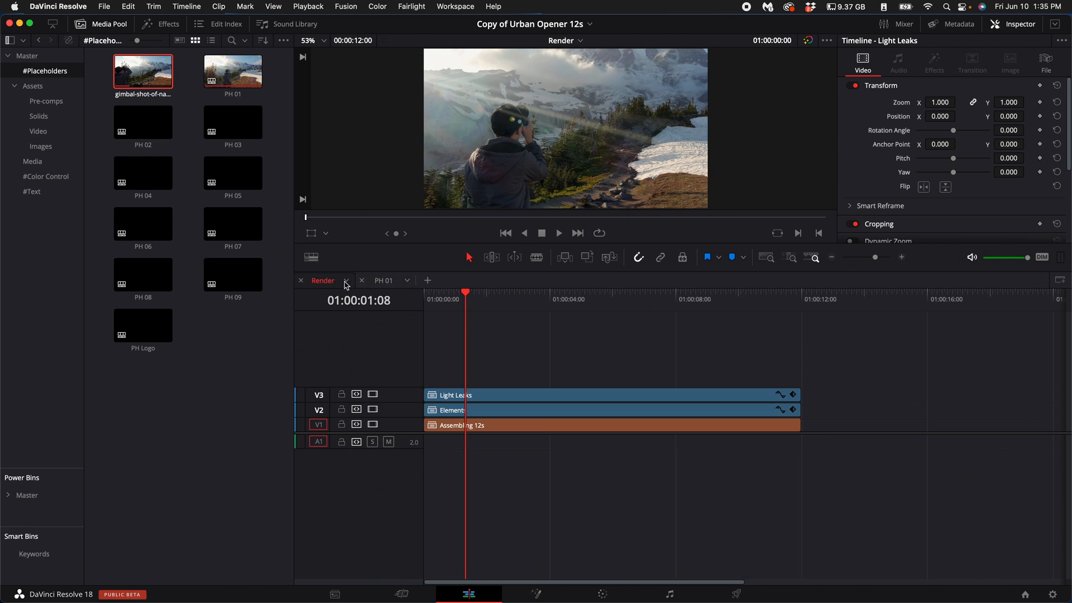
pyautogui.click(383, 280)
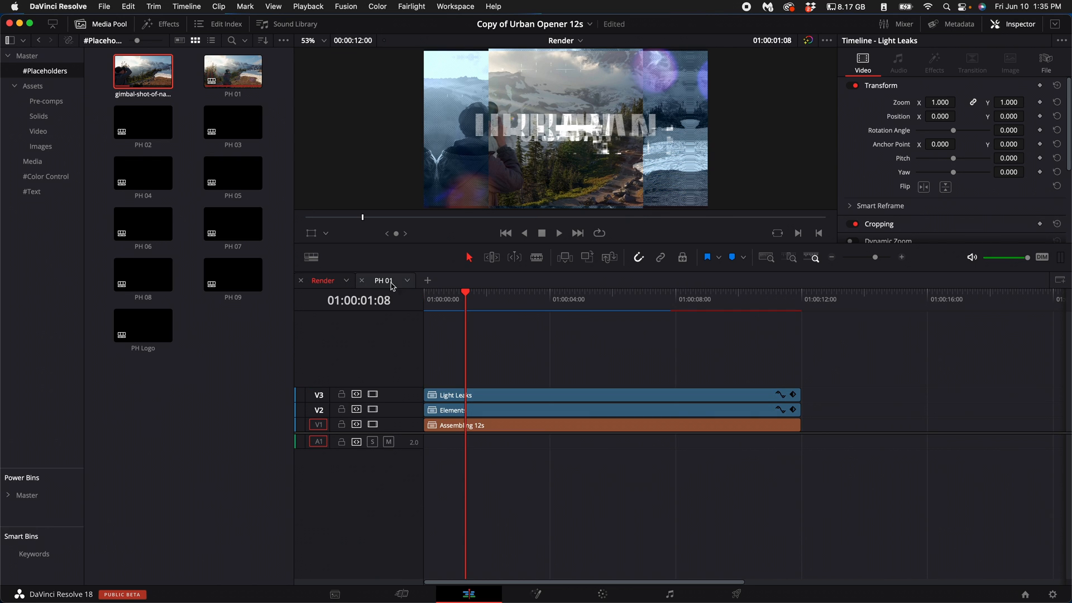
pyautogui.click(312, 257)
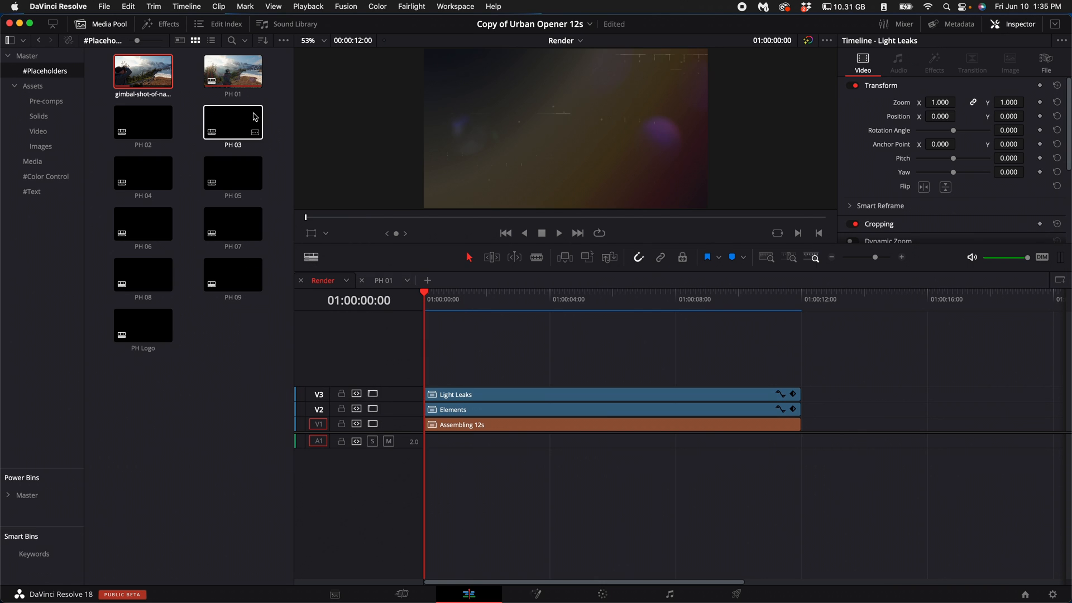
# Open the PH 02 and PH 03 placeholder timelines and jump to the opening URBAN title frame in Render
pyautogui.doubleClick(142, 123)
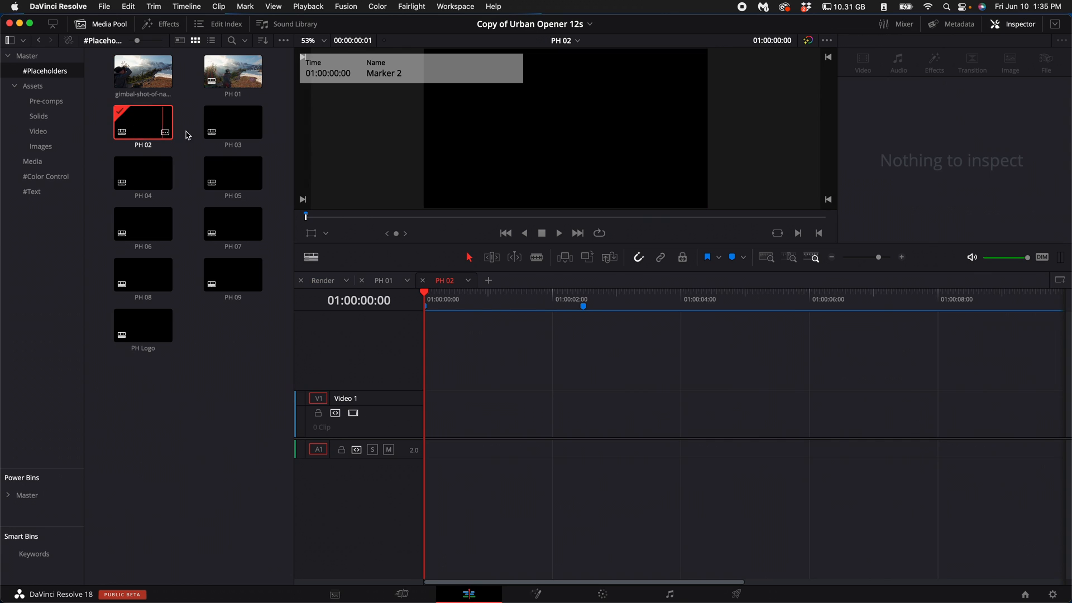
pyautogui.doubleClick(232, 123)
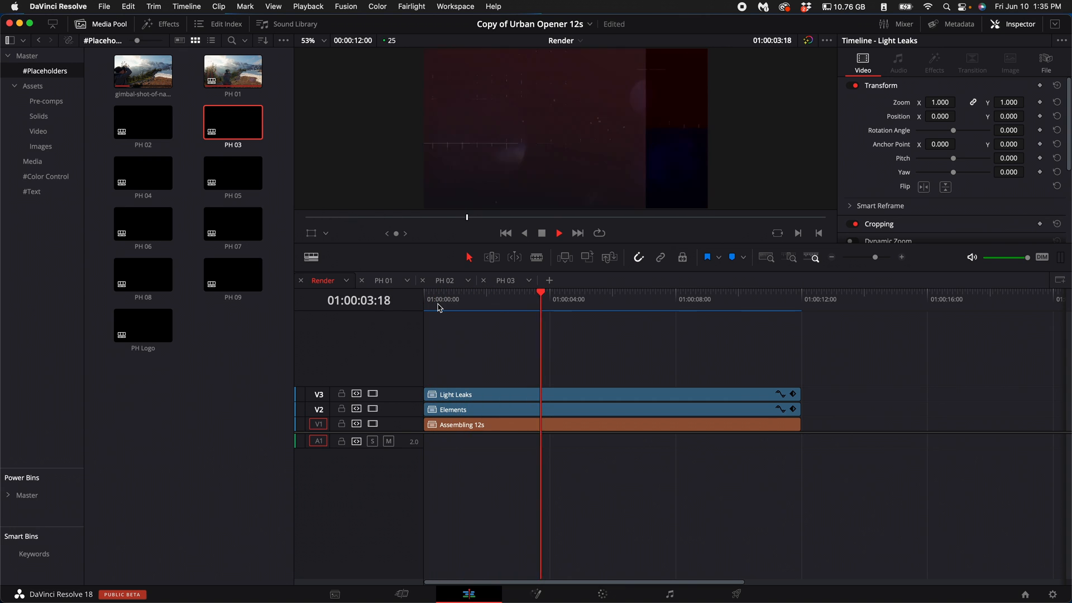
pyautogui.click(505, 233)
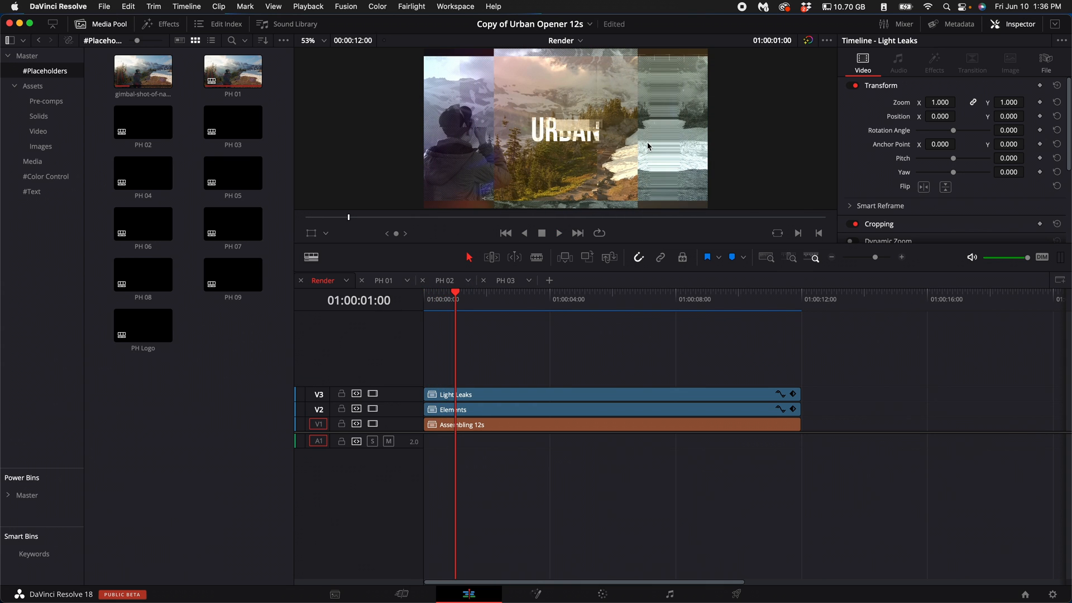
pyautogui.moveTo(33, 194)
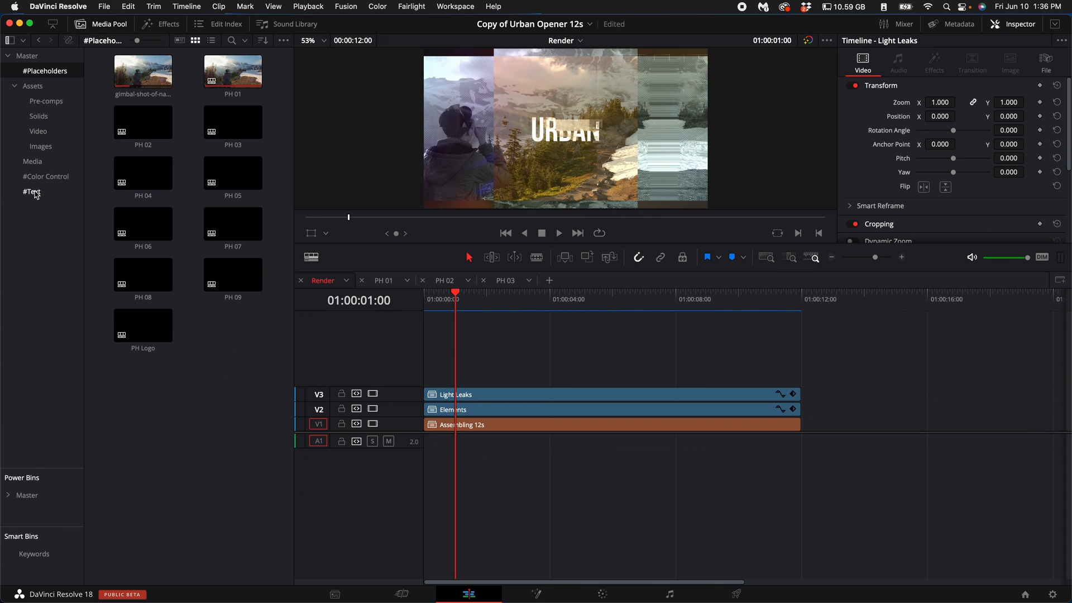
# Open Title 01 from the #Text bin and replace 'urban' with custom title text 'Creatre', correcting the typo
pyautogui.click(32, 192)
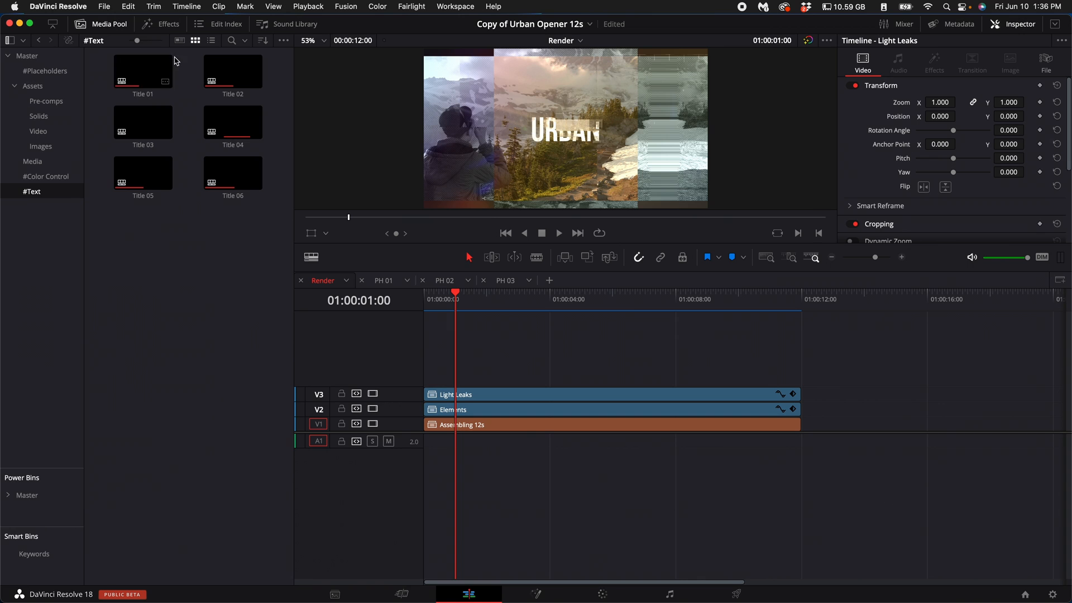
pyautogui.doubleClick(142, 70)
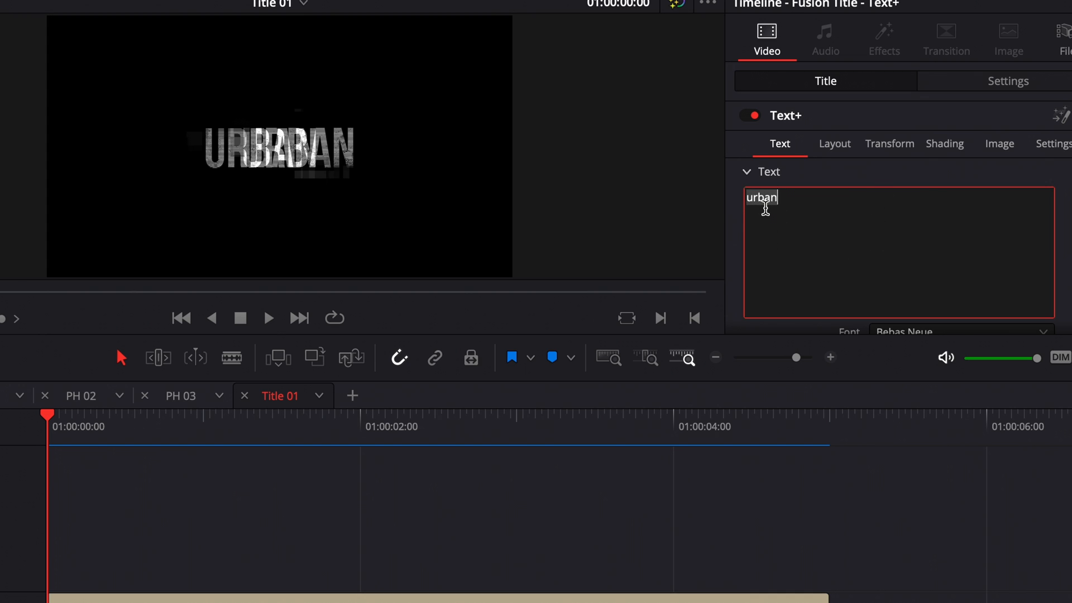
pyautogui.write('Creatre')
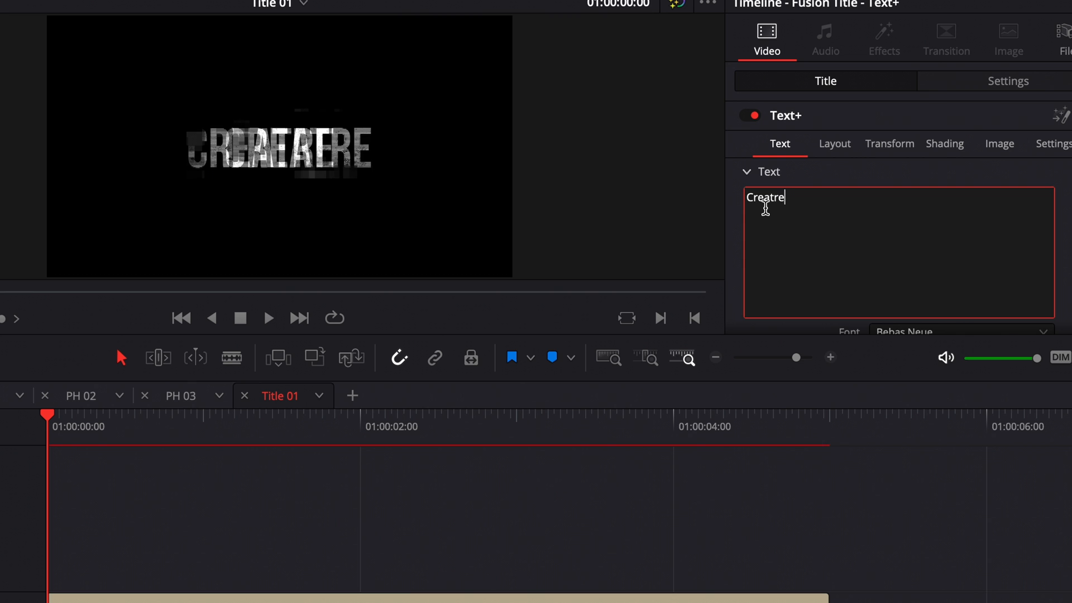
pyautogui.press('Backspace')
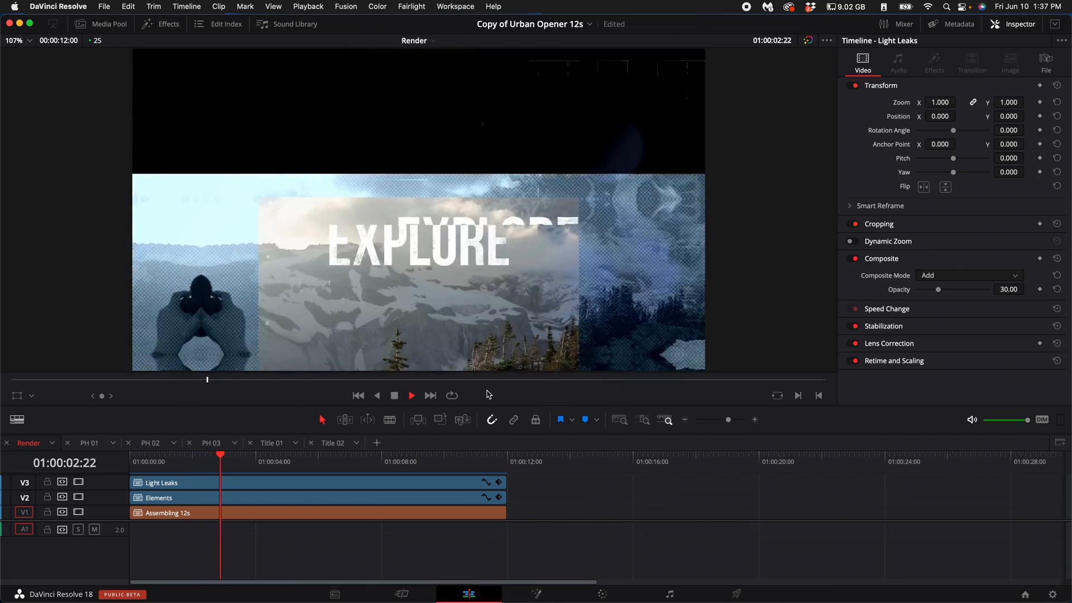
# Play back the Render timeline to review the new title text over the footage
pyautogui.click(190, 461)
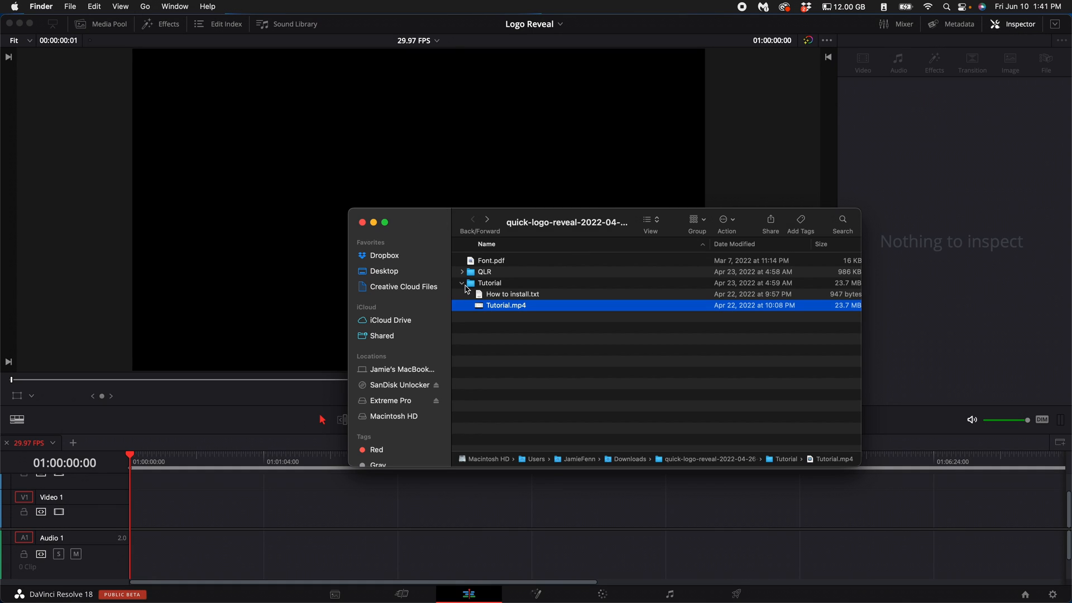
# Place the QLR macro folder in Library > Application Support > Blackmagic Design > DaVinci Resolve > Fusion > Macros
pyautogui.click(463, 282)
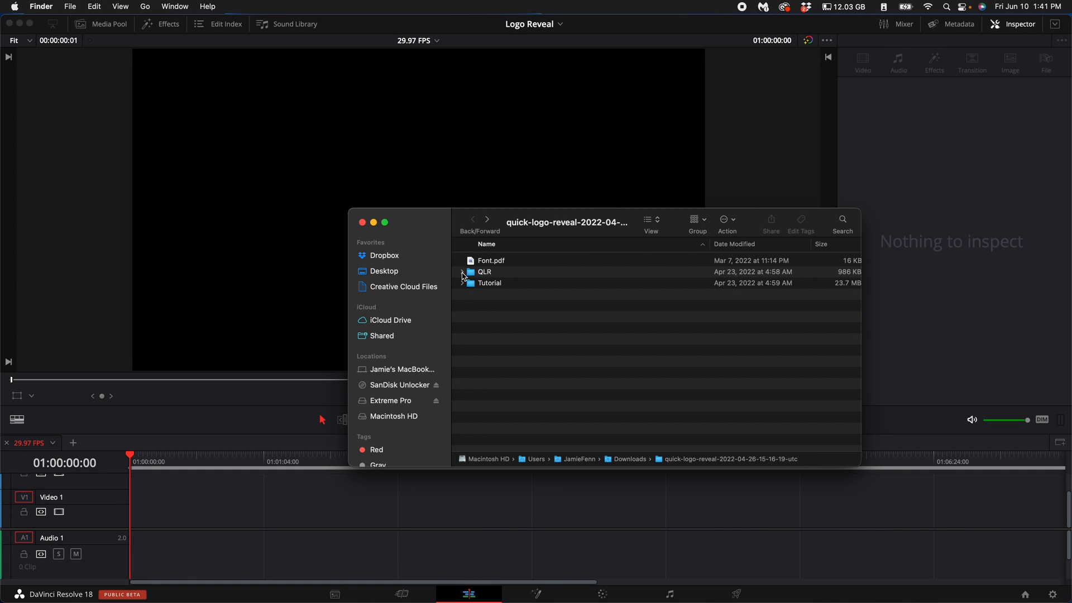
pyautogui.click(463, 271)
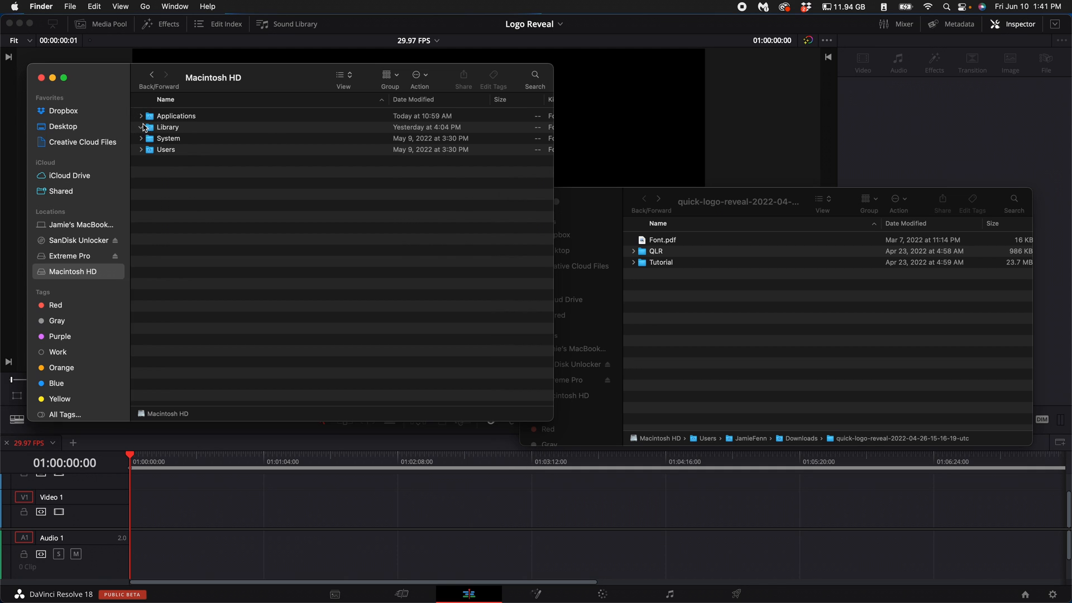
pyautogui.click(141, 126)
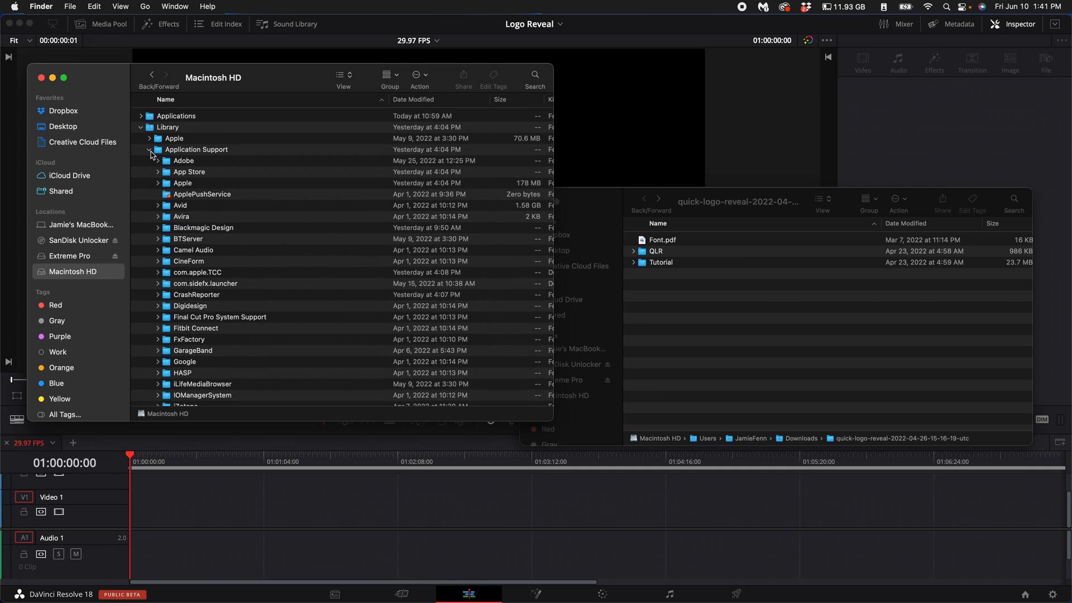
pyautogui.click(150, 228)
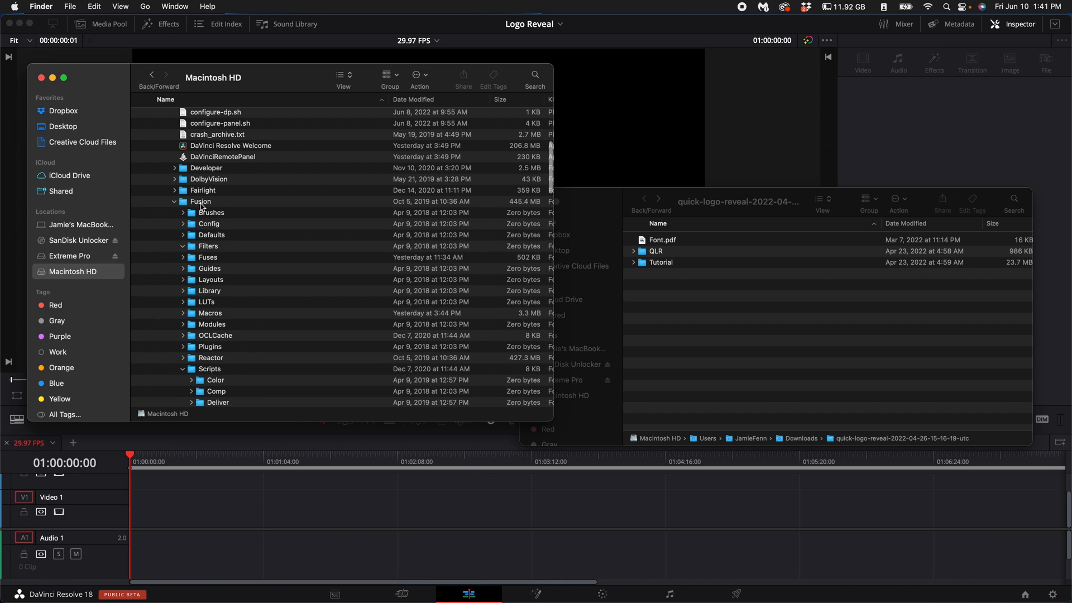
pyautogui.click(211, 313)
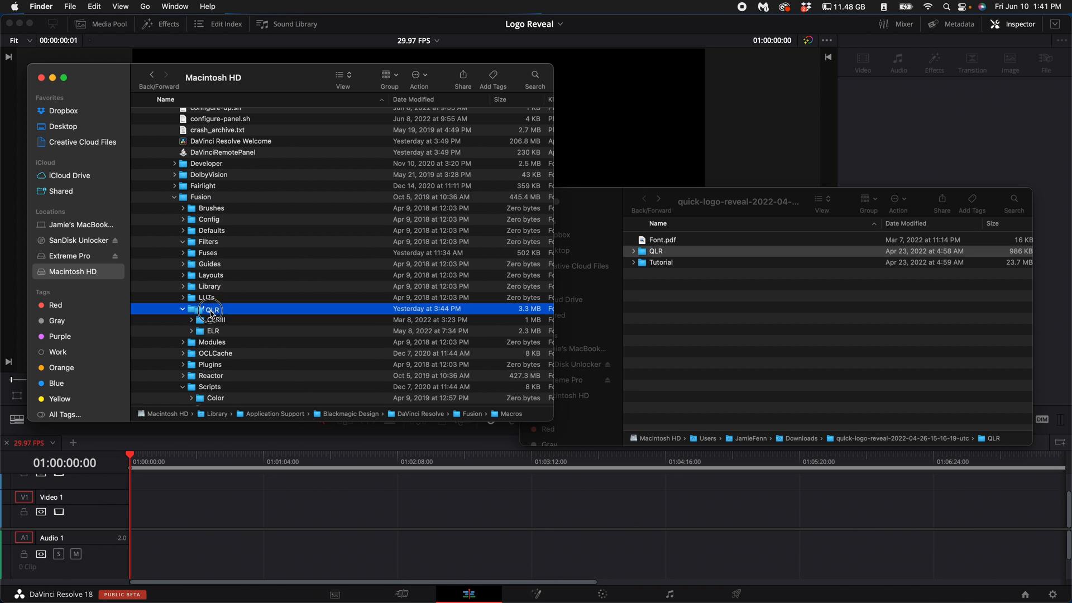
pyautogui.click(182, 308)
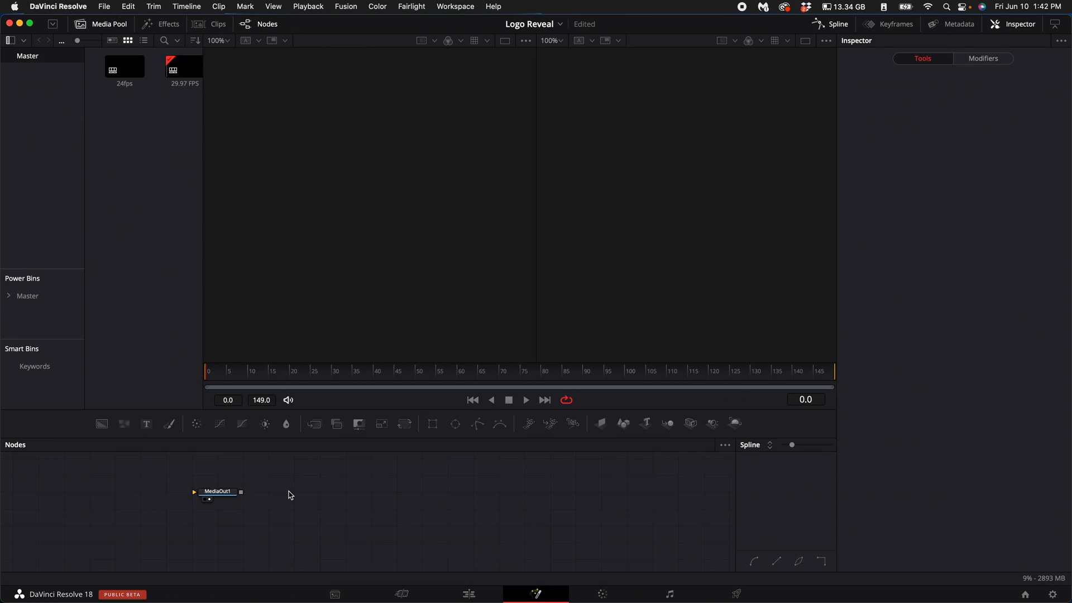
# Add the QLR logo reveal macro via the tool search, feeding MediaOut1
pyautogui.write('q')
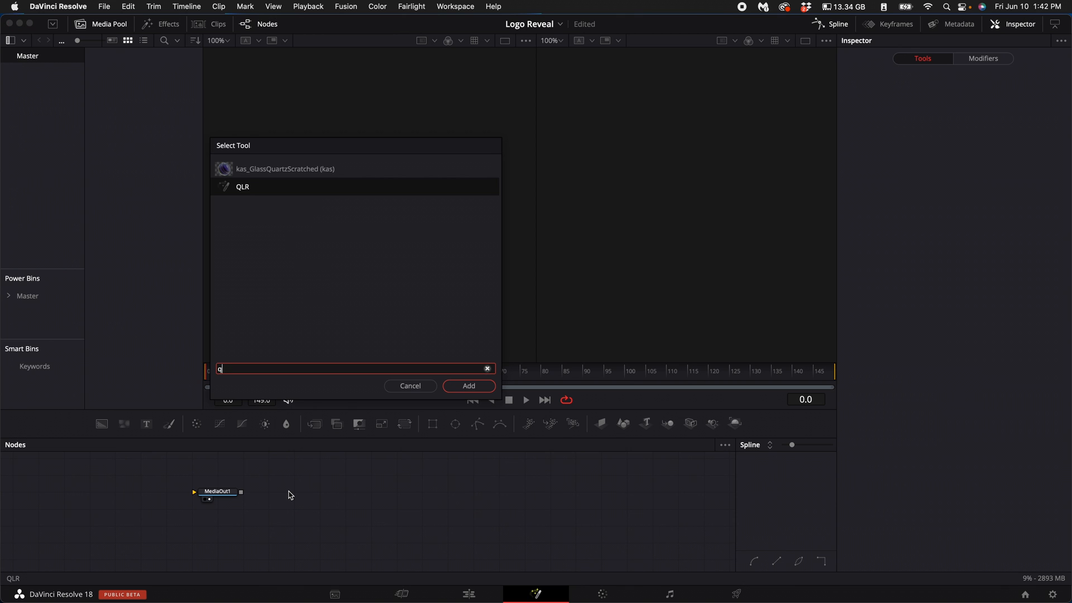
pyautogui.click(468, 385)
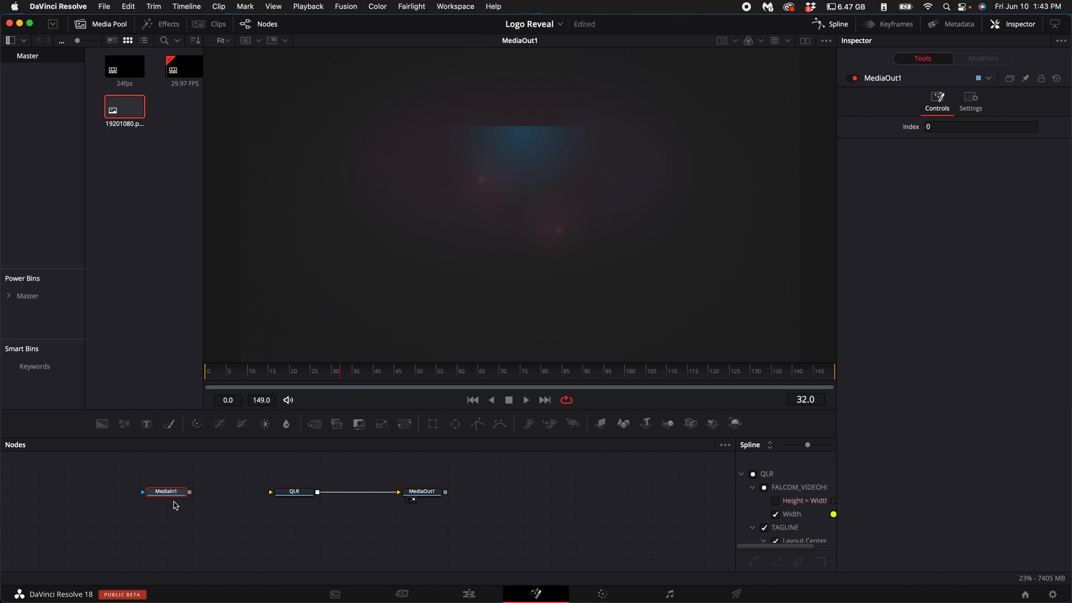
# Wire MediaIn1 into QLR, raise LOGO SIZE for the MIXM logo, then go to the Edit page
pyautogui.click(165, 491)
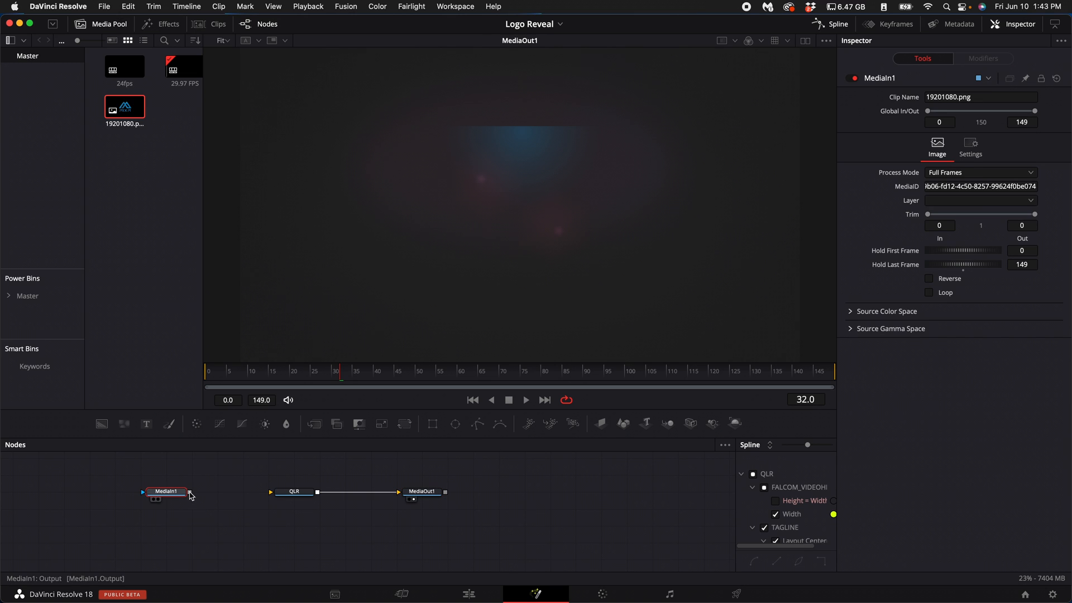
pyautogui.click(294, 492)
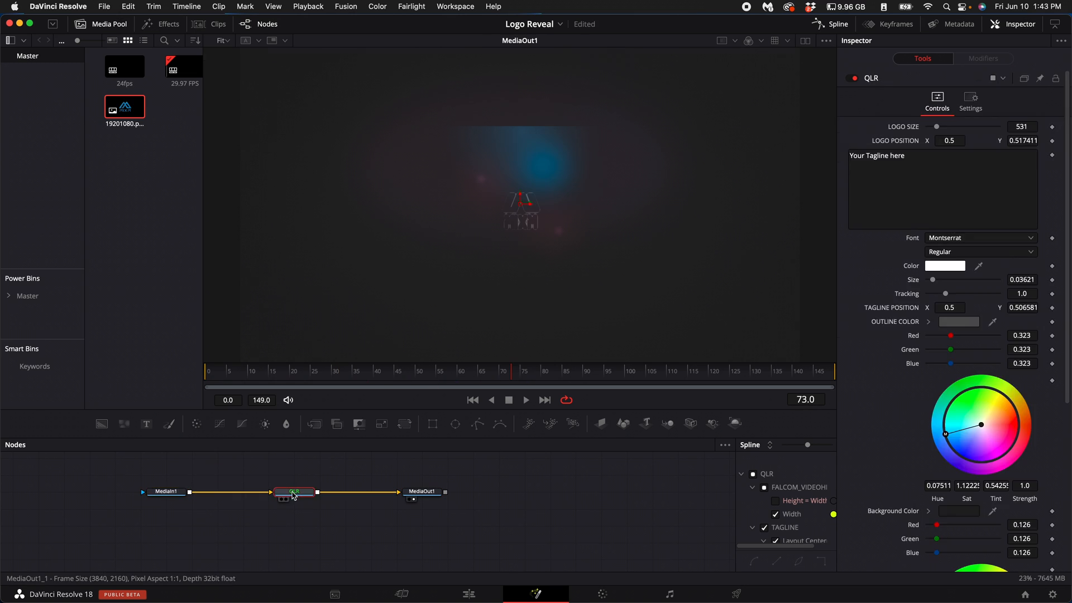
pyautogui.click(294, 491)
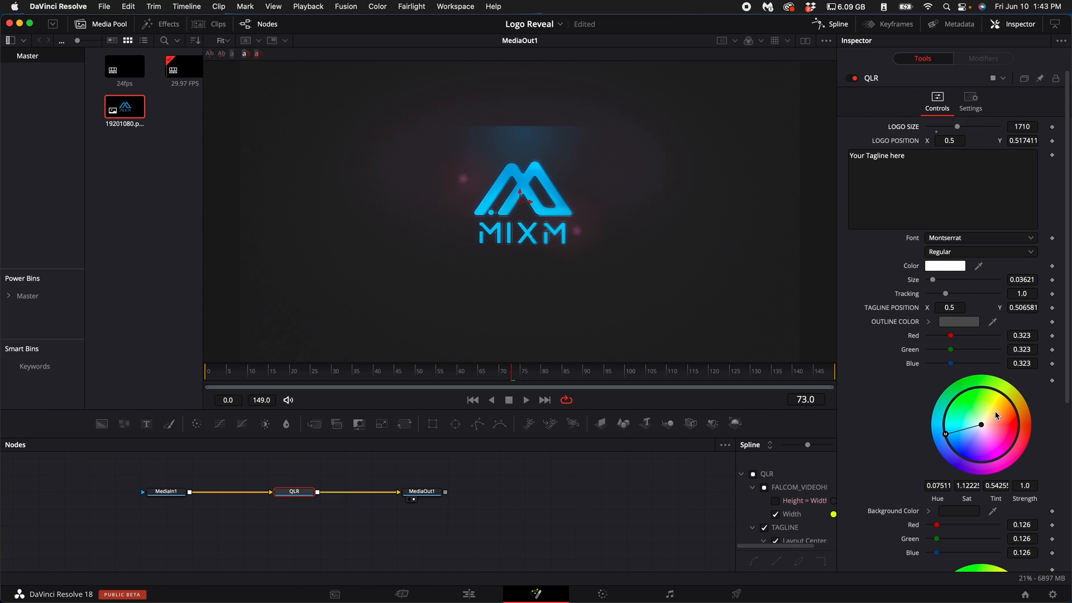
pyautogui.moveTo(492, 458)
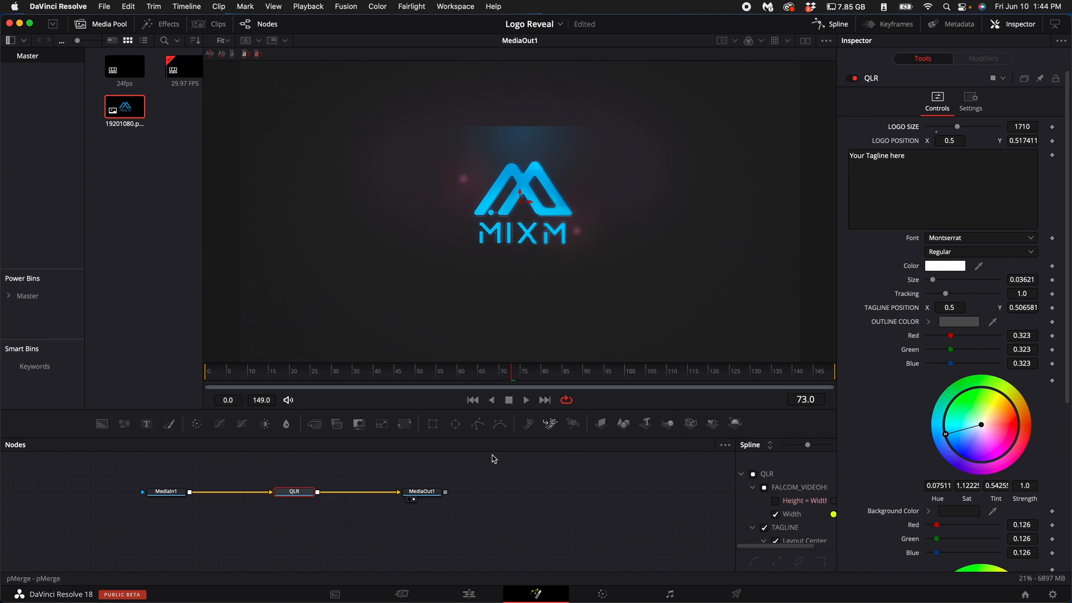
pyautogui.scroll(-3)
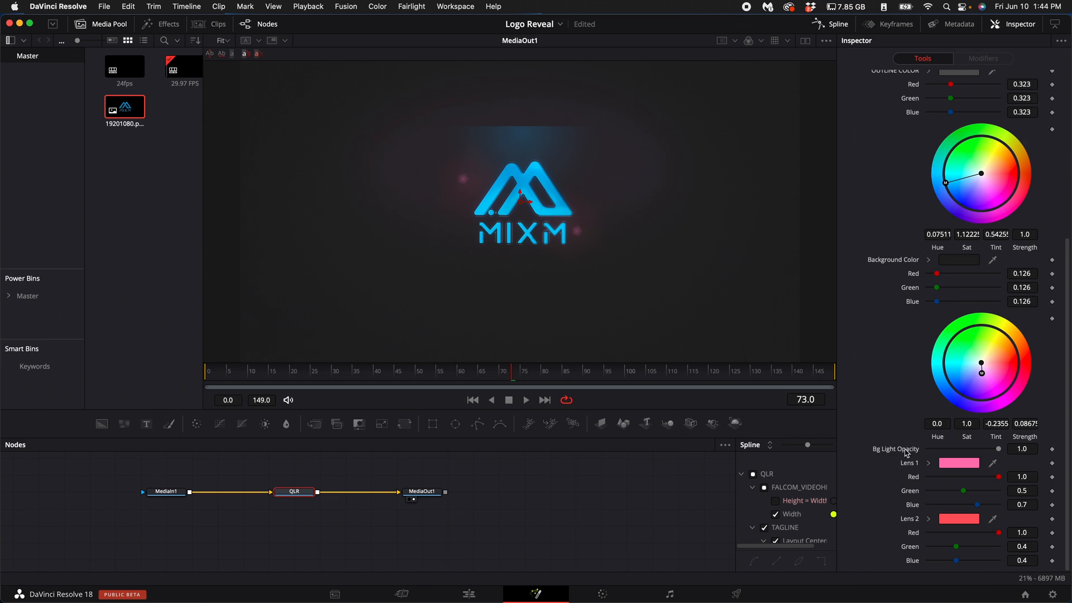
pyautogui.click(468, 593)
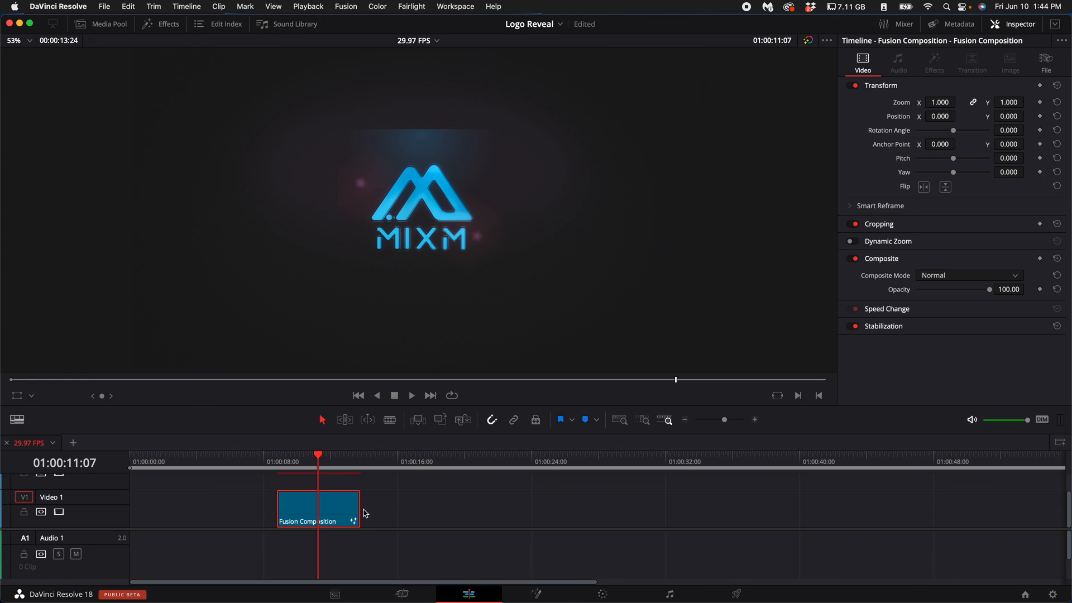